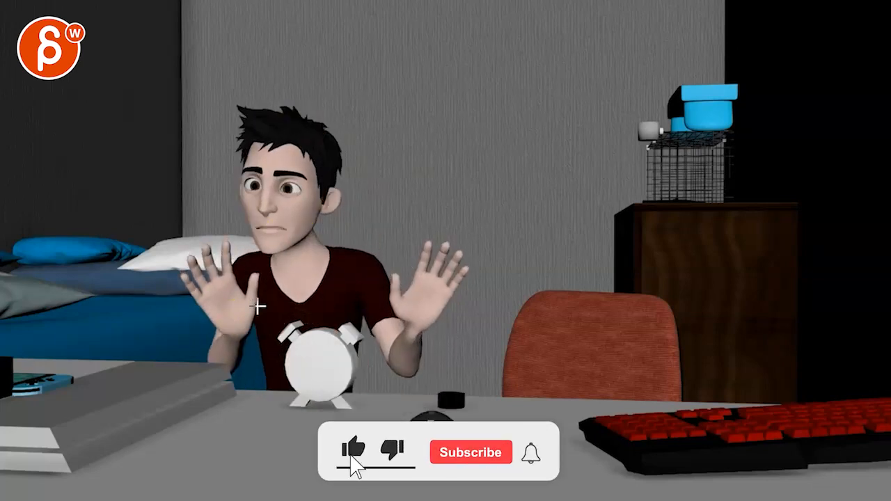
{"action": "left_click", "coordinate": [470, 451]}
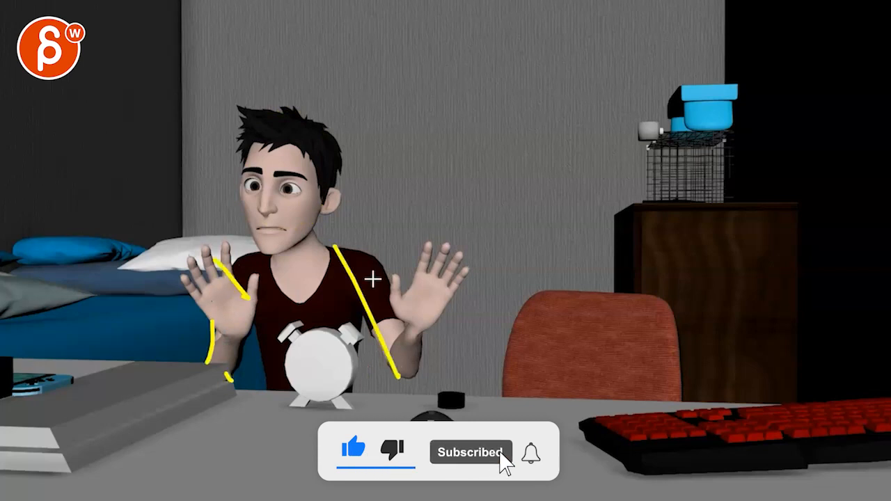
{"action": "left_click", "coordinate": [534, 453]}
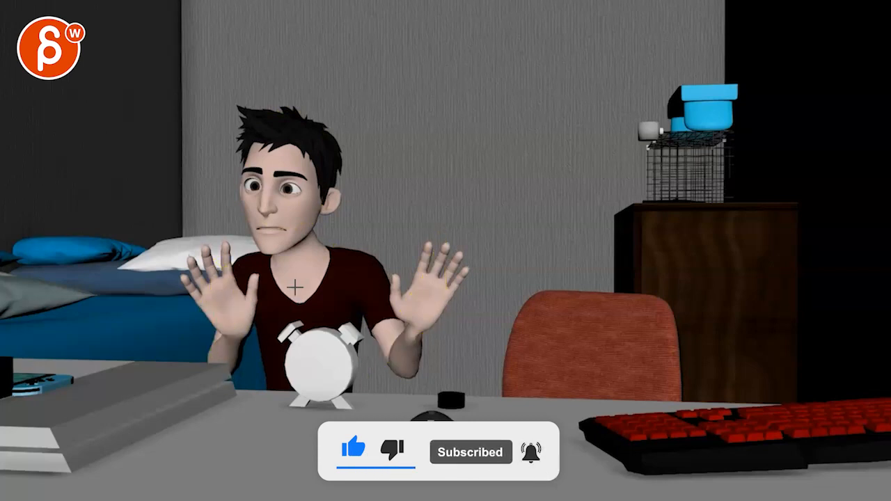